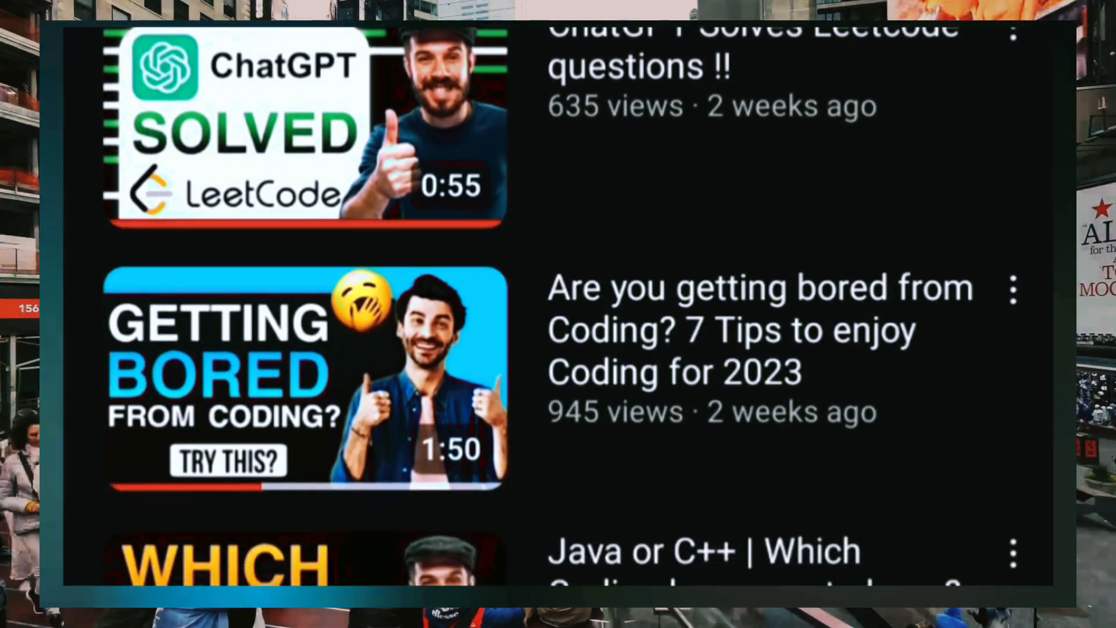
{"action": "scroll", "scroll_direction": "down", "scroll_amount": 3}
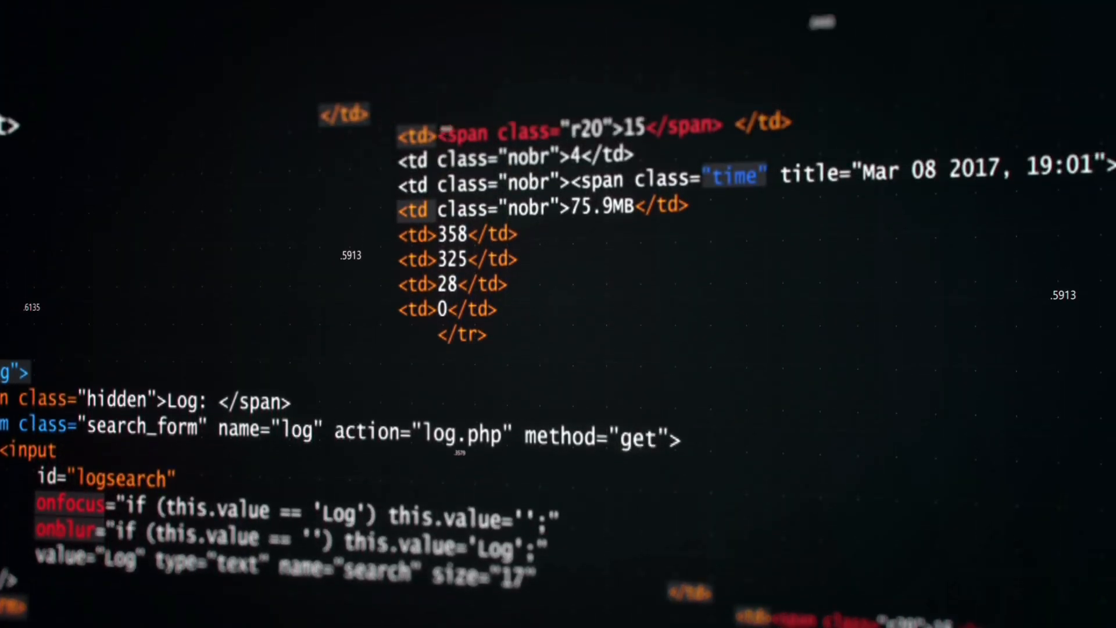
{"action": "scroll", "scroll_direction": "down", "scroll_amount": 3}
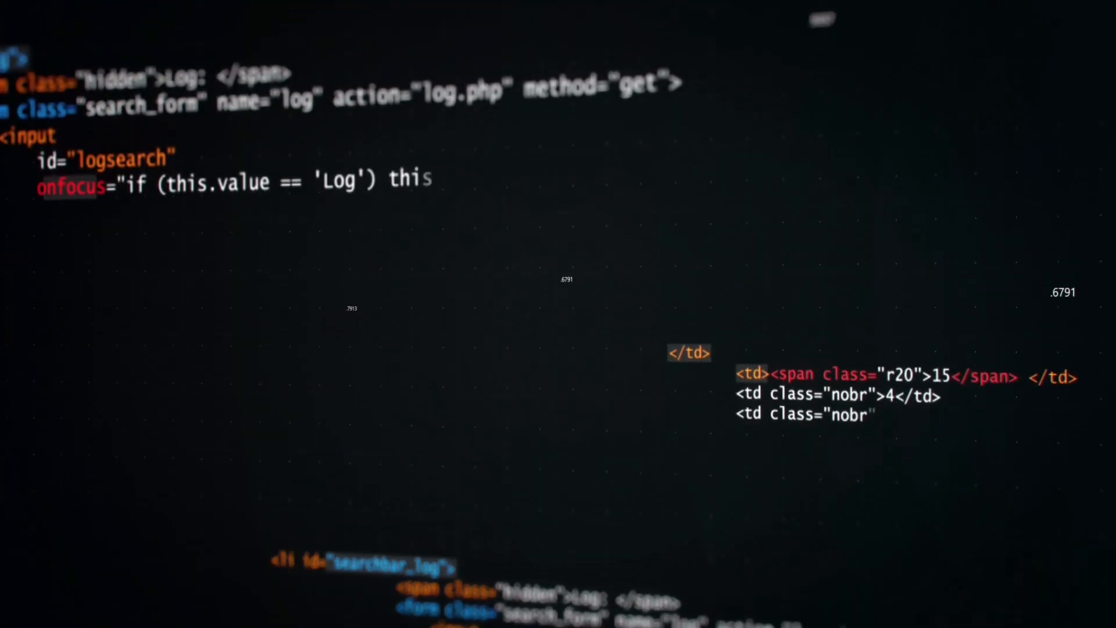